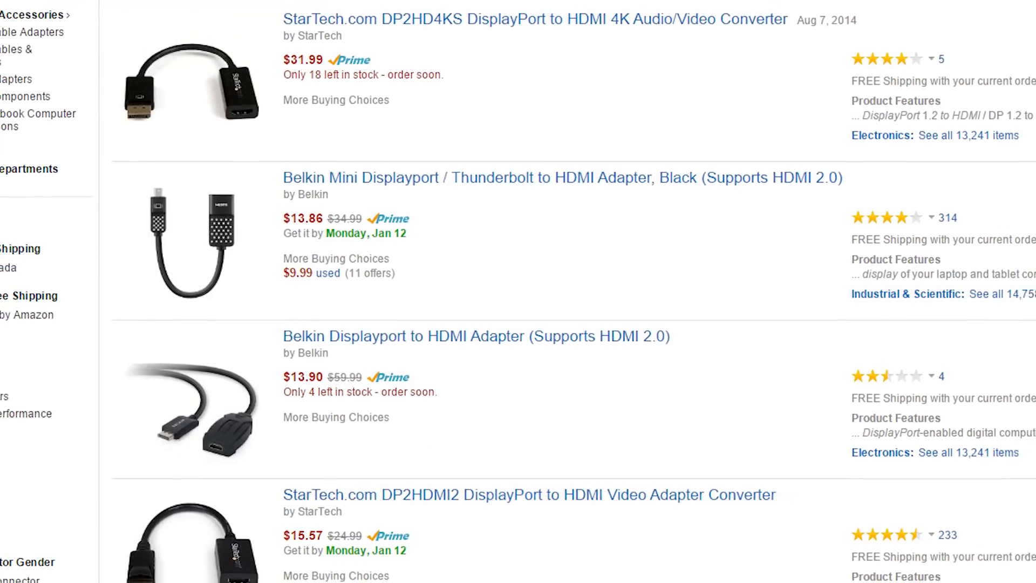
{"action": "scroll", "scroll_direction": "up", "scroll_amount": 3}
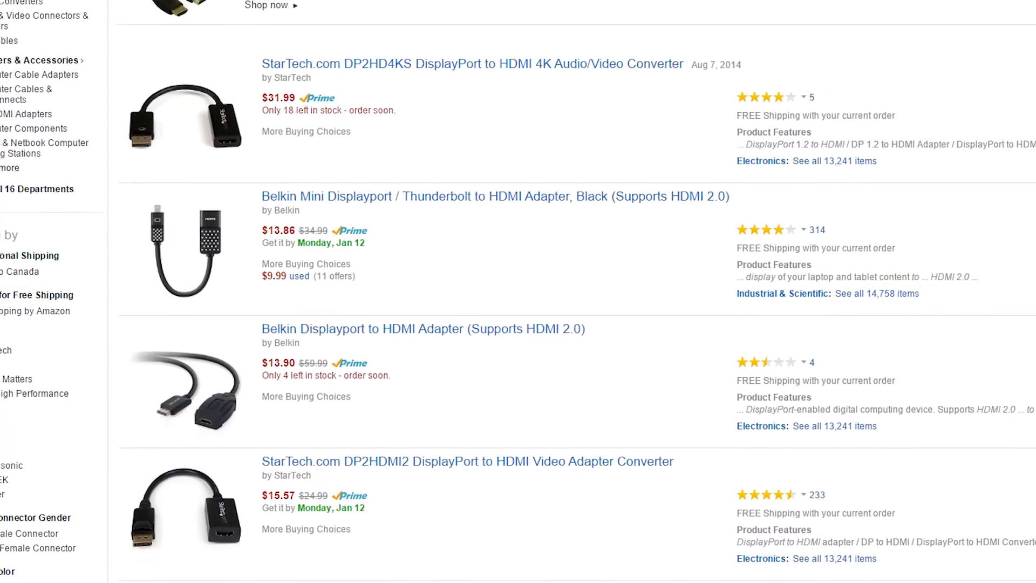
{"action": "scroll", "scroll_direction": "up", "scroll_amount": 3}
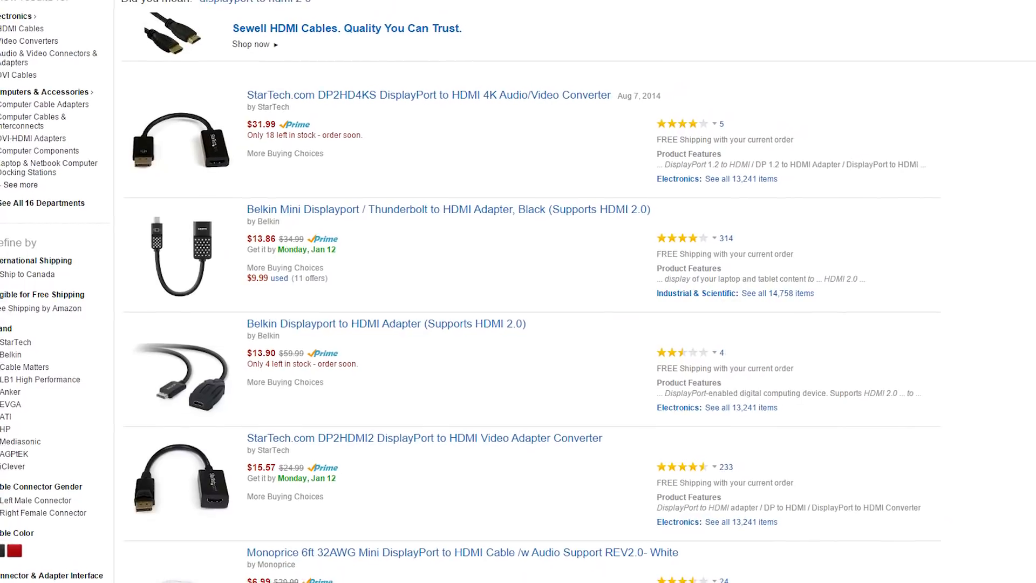